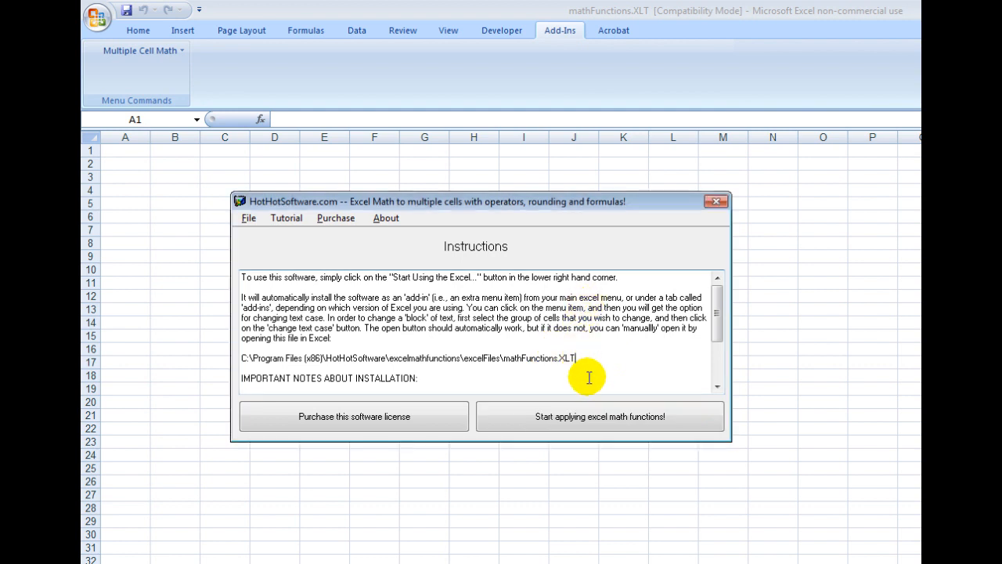
mouse_move(639, 416)
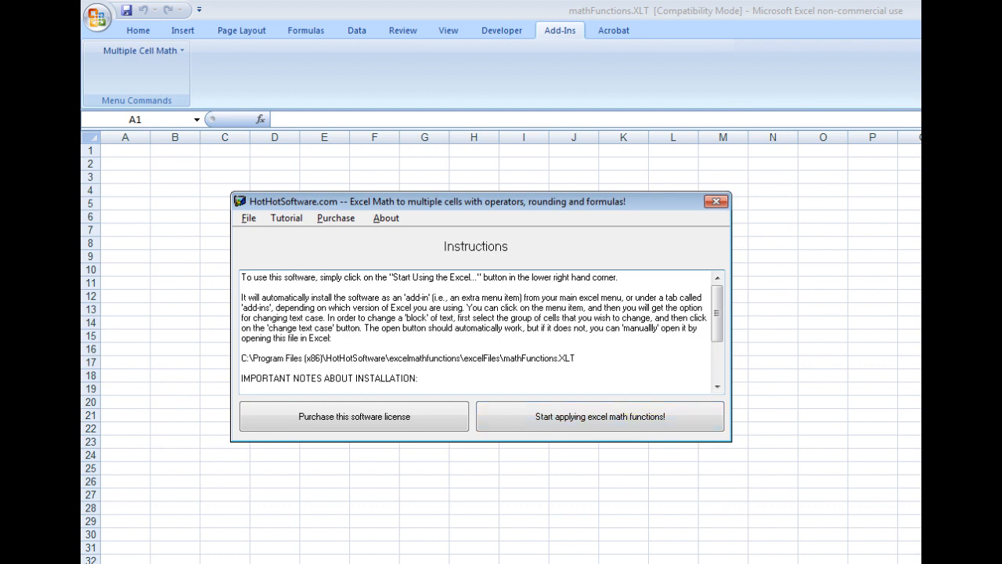
Step: Close the HotHotSoftware Instructions dialog to return to the empty worksheet
left_click(715, 200)
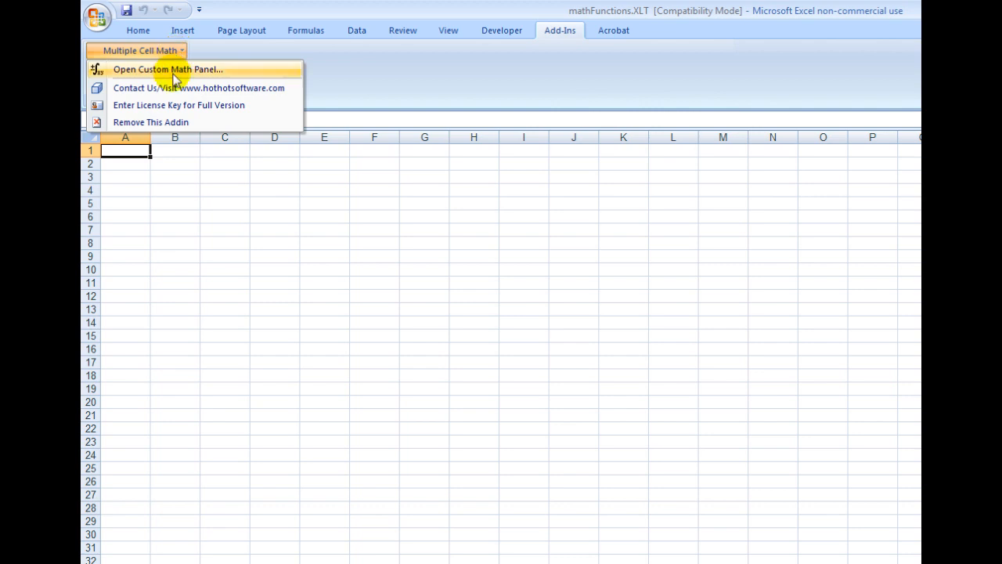
mouse_move(216, 110)
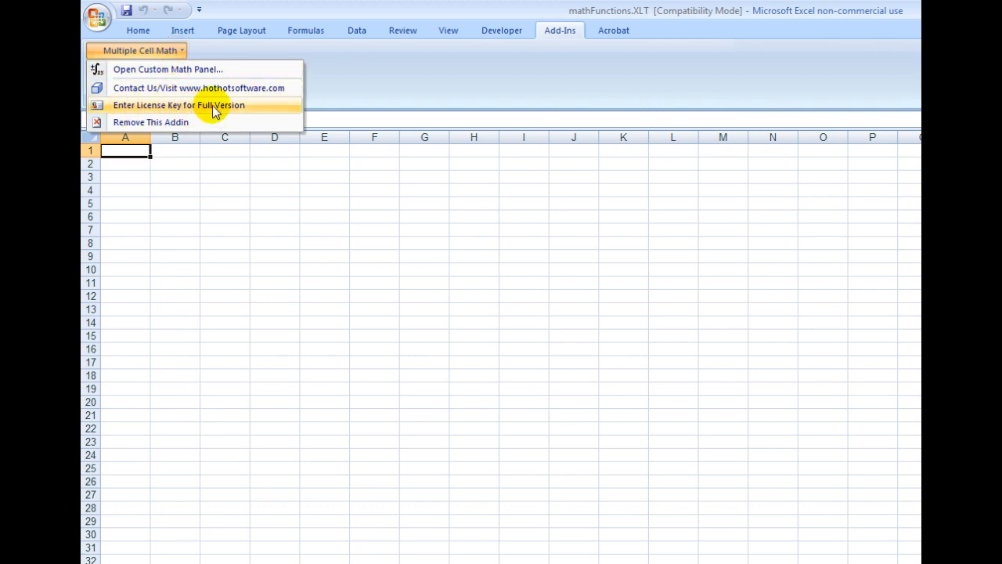
mouse_move(164, 69)
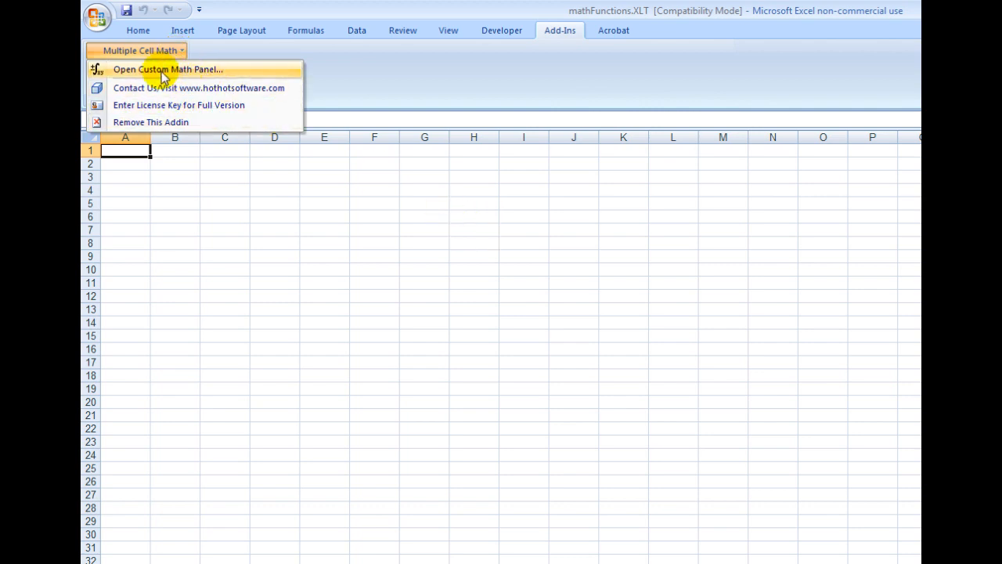
Step: Show the Multiple Cell Math custom panel from the Add-Ins tab, then dismiss it
left_click(168, 69)
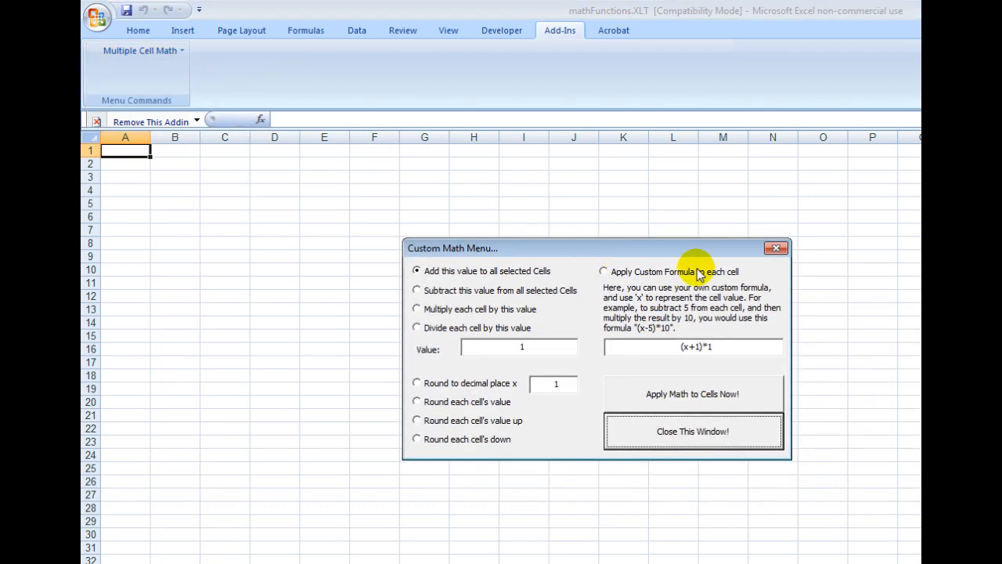
mouse_move(268, 213)
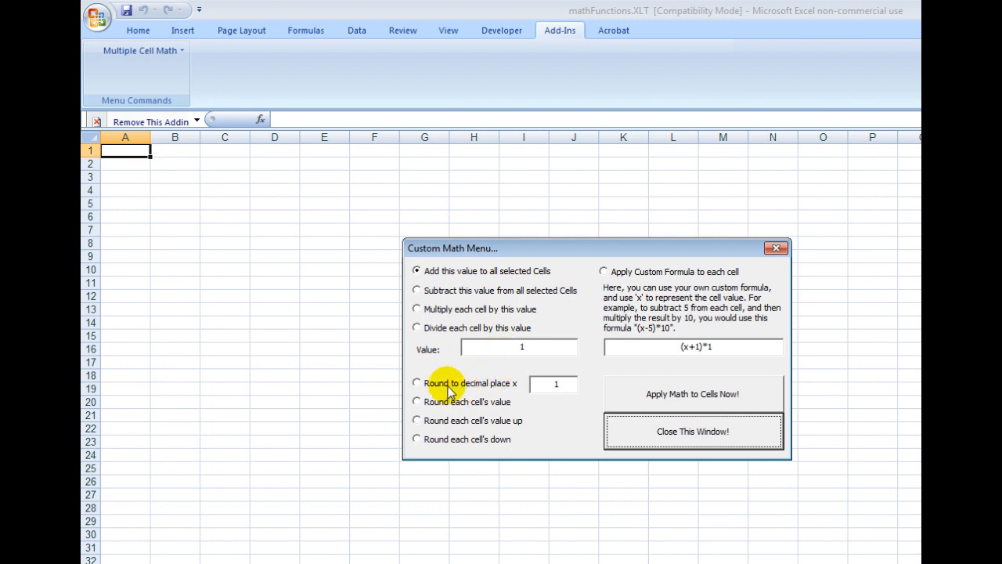
mouse_move(498, 404)
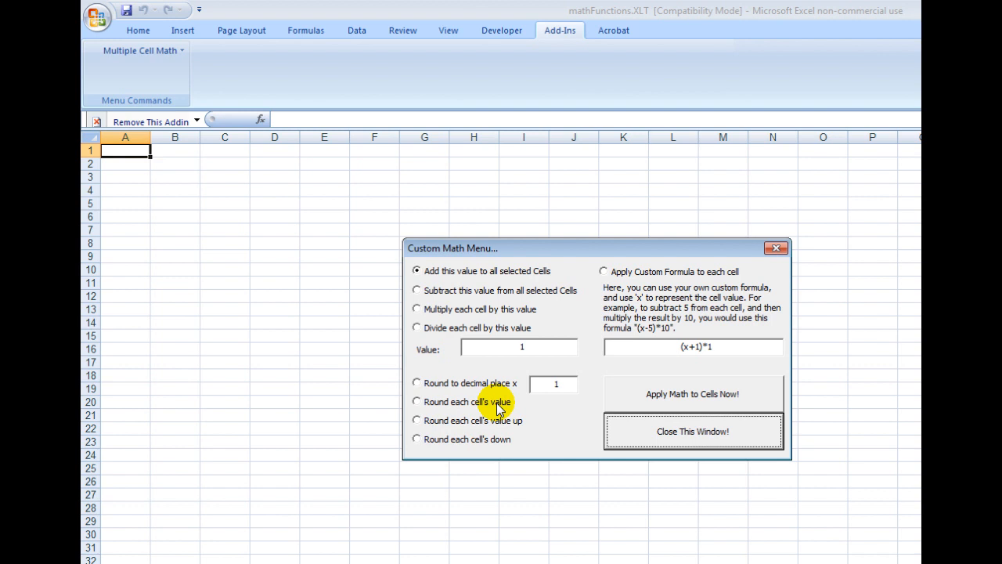
mouse_move(654, 279)
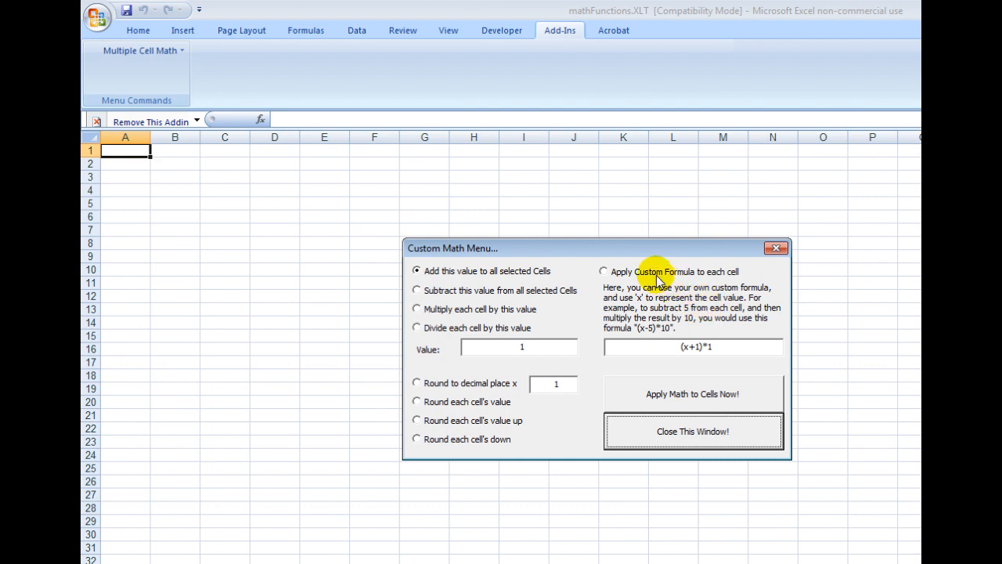
mouse_move(651, 279)
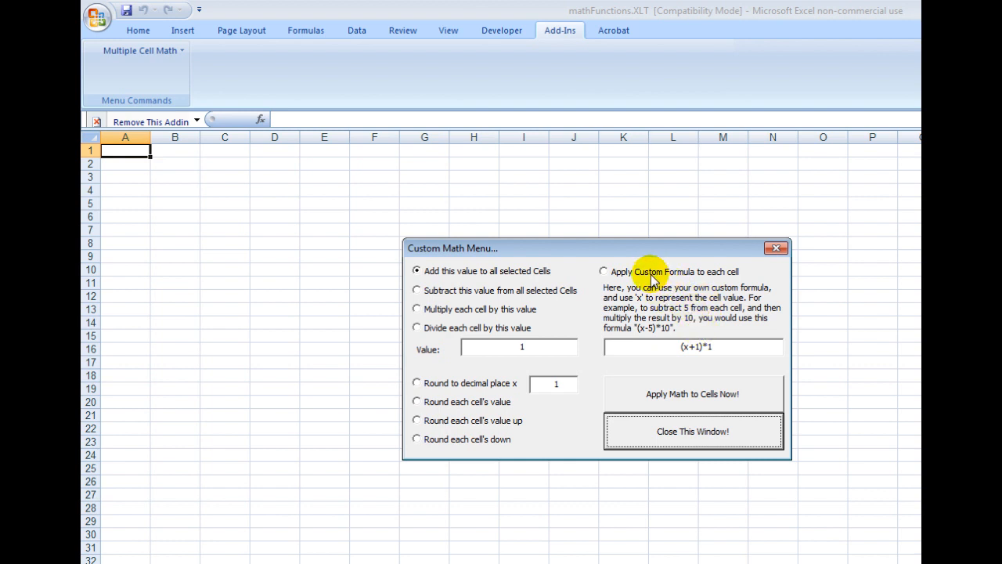
left_click(603, 273)
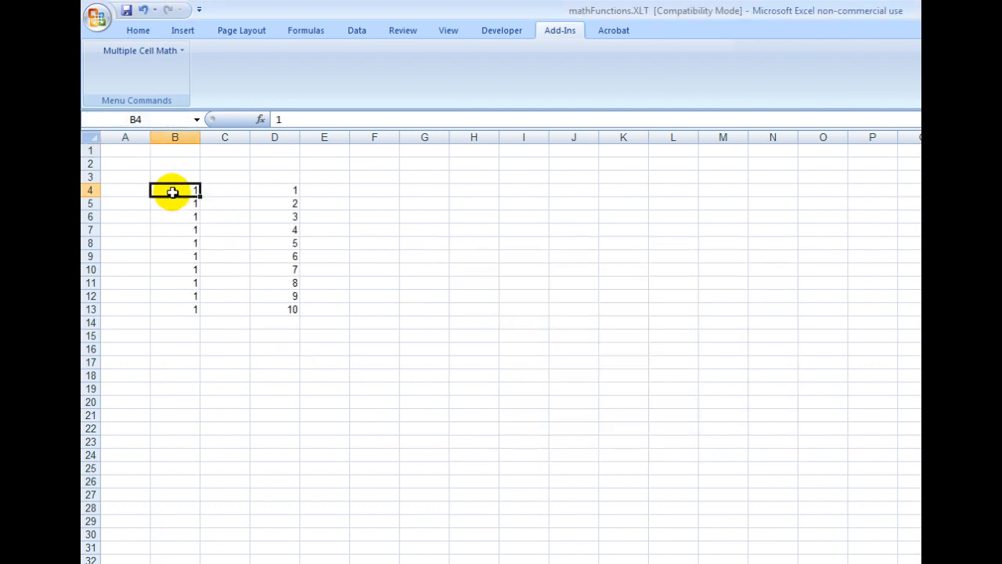
Step: Select B4:B13 and add 1 to every cell twice through the Custom Math Menu
left_click_drag(175, 191, 175, 228)
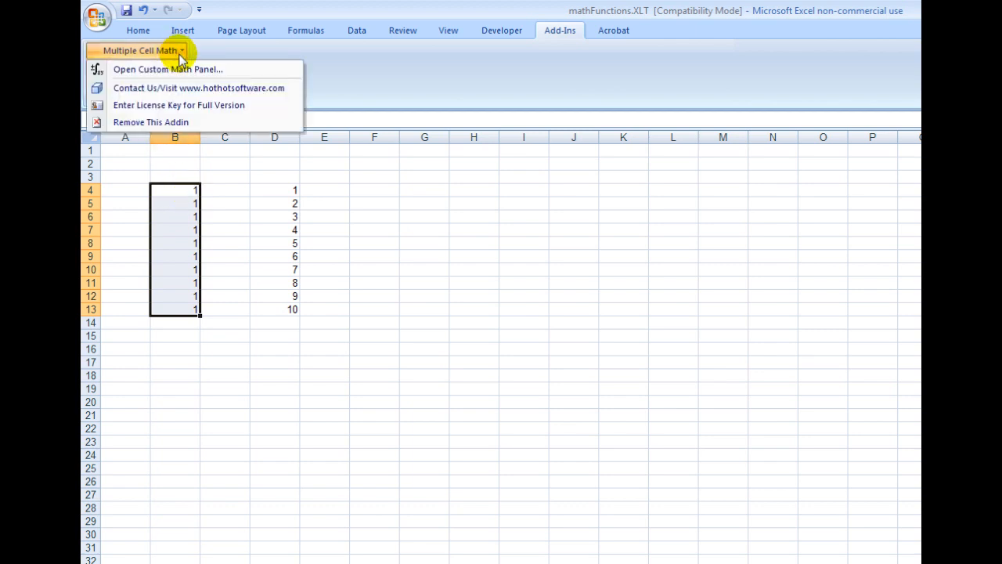
left_click(166, 68)
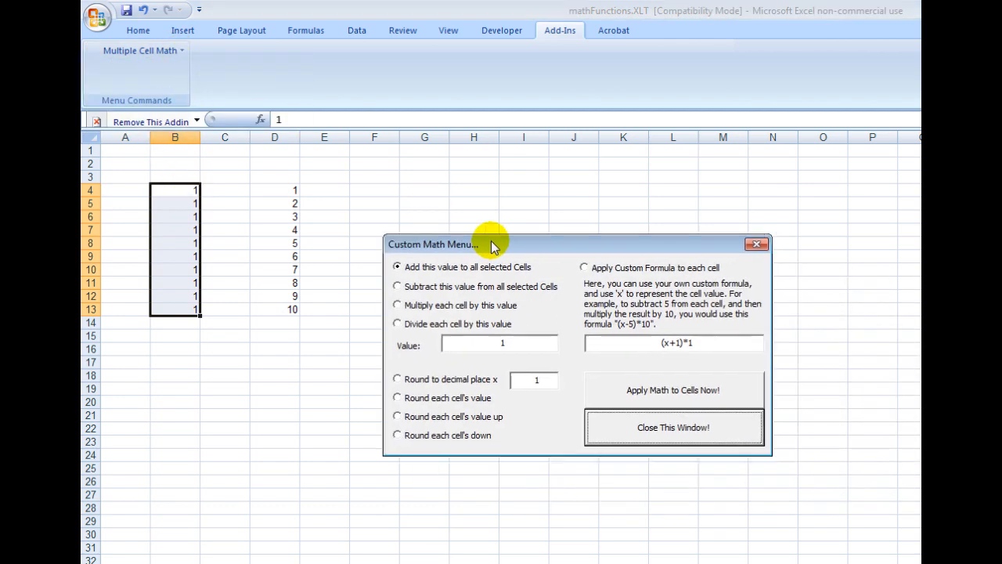
left_click(498, 345)
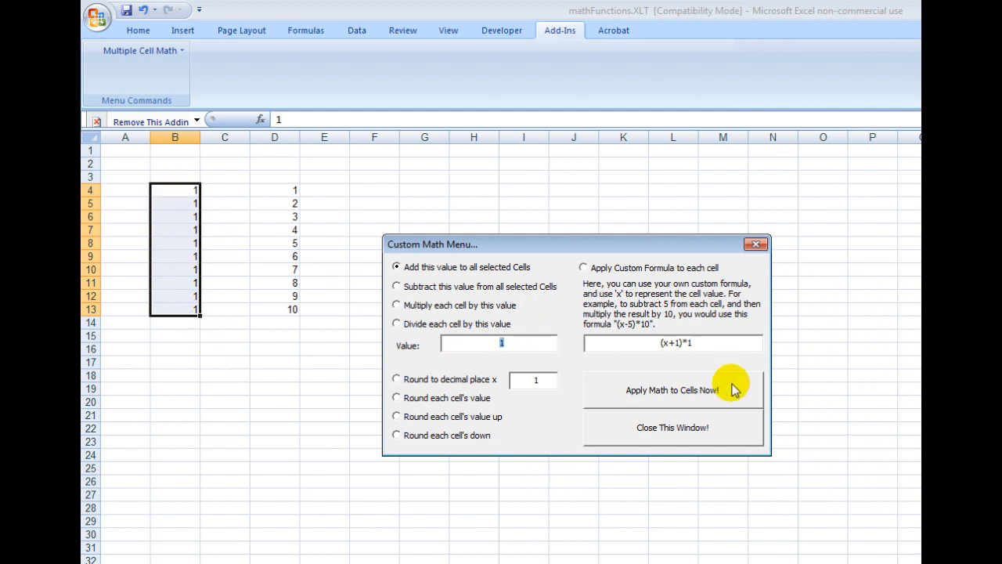
mouse_move(667, 398)
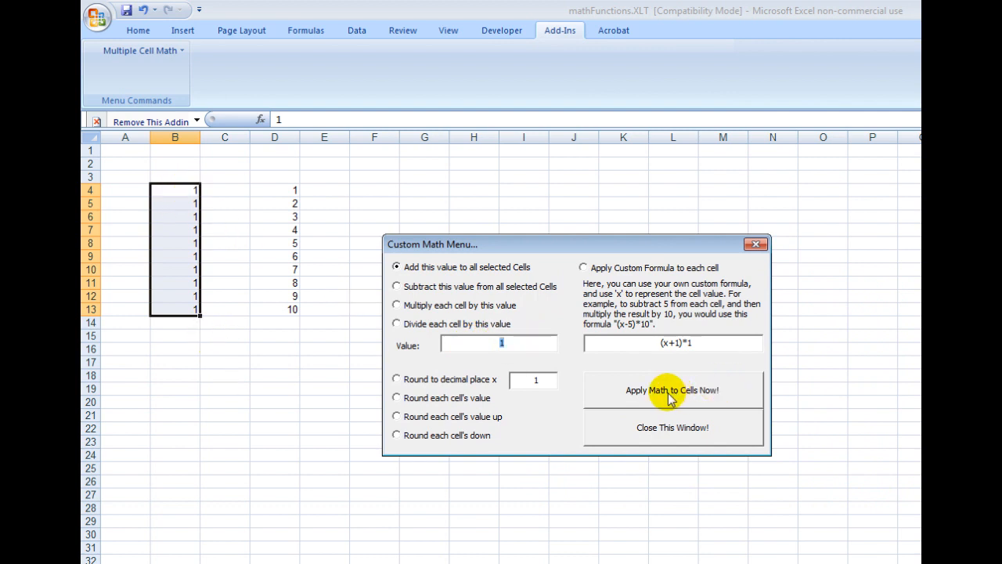
left_click(673, 389)
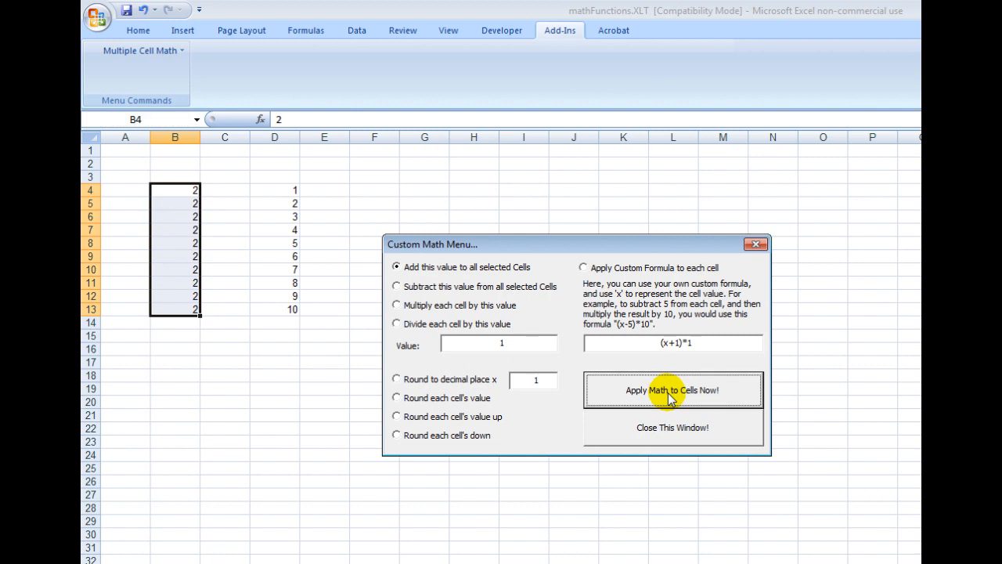
left_click(673, 390)
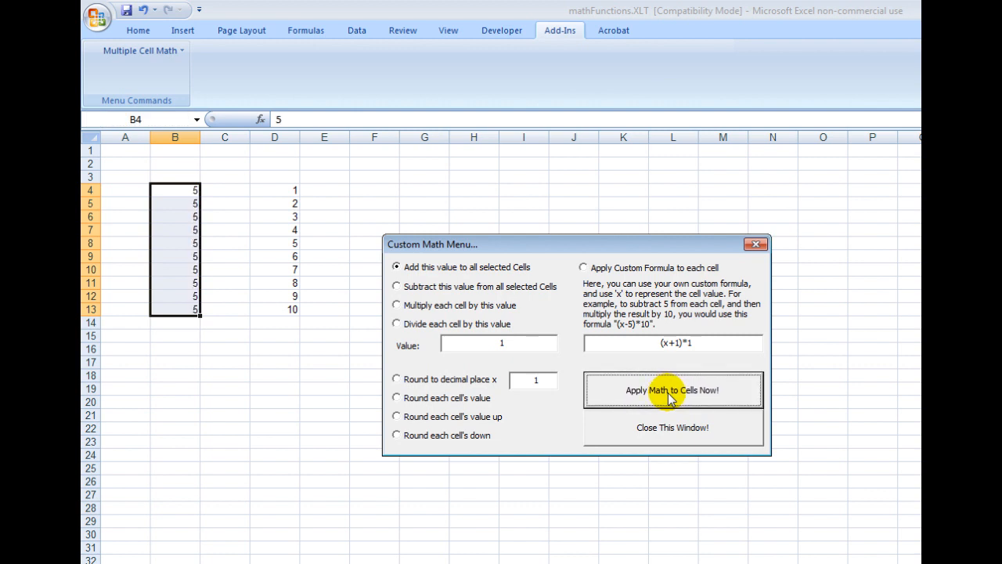
Step: Subtract 1 from B4:B13 twice, then divide each cell so the column reads all ones
left_click(397, 285)
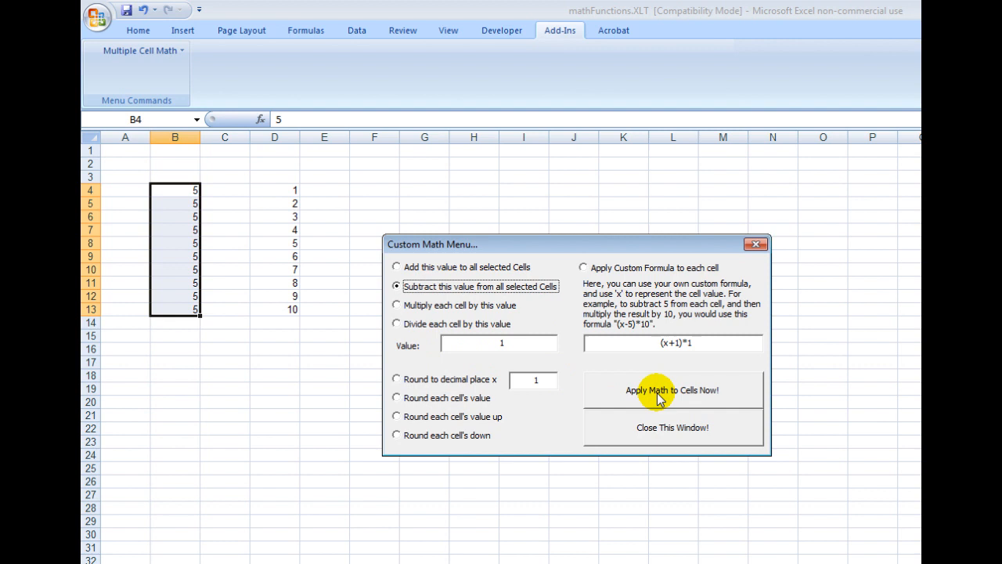
left_click(673, 390)
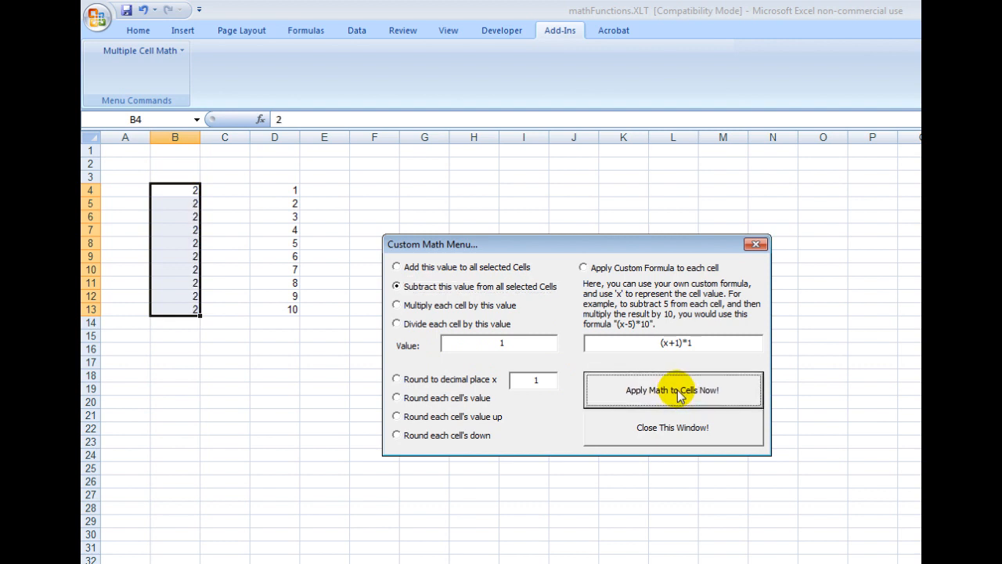
left_click(674, 392)
type("4")
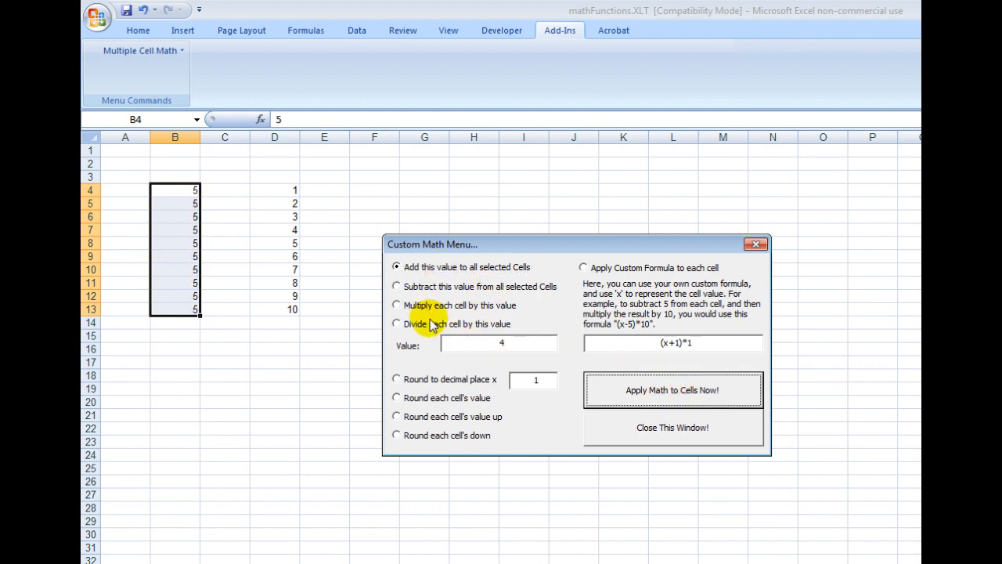
left_click(673, 389)
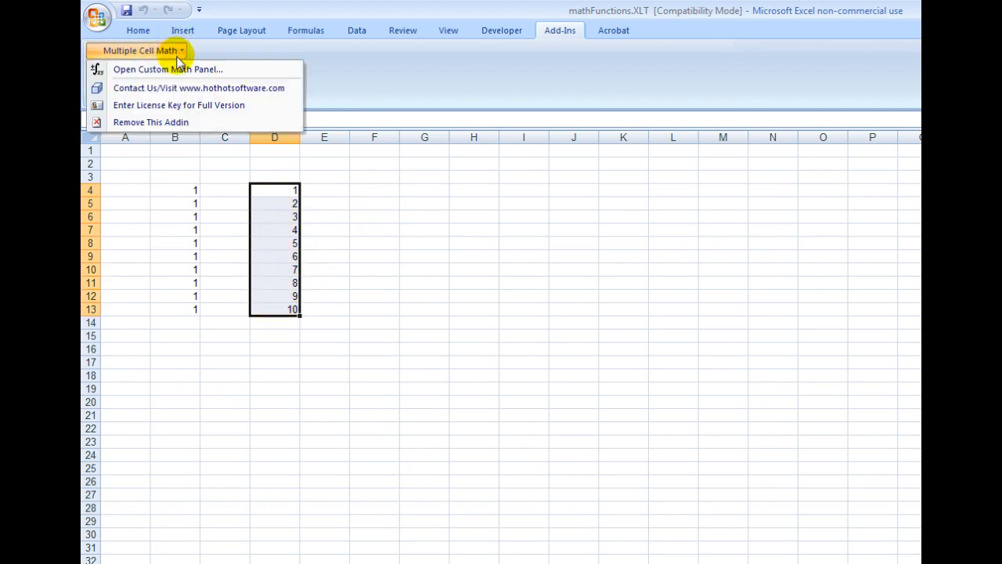
Step: Divide D4:D13 by 2 twice, then round the results to 2 decimal places
left_click(167, 69)
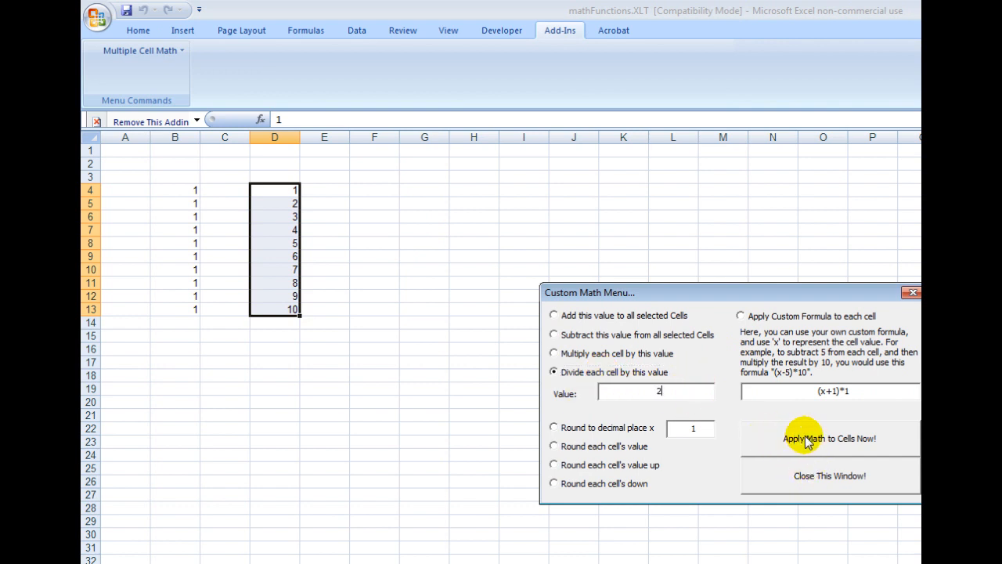
left_click(829, 438)
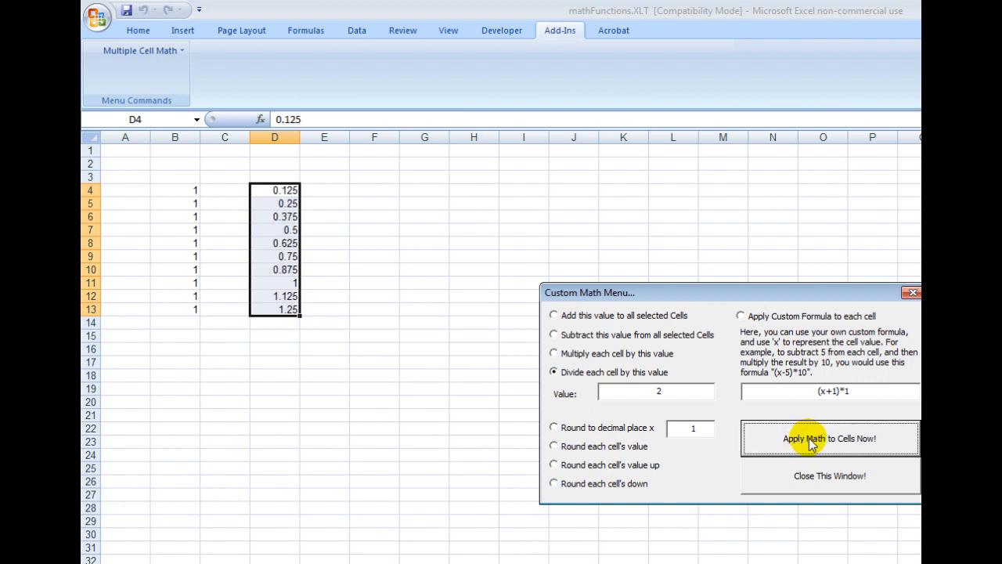
left_click(830, 438)
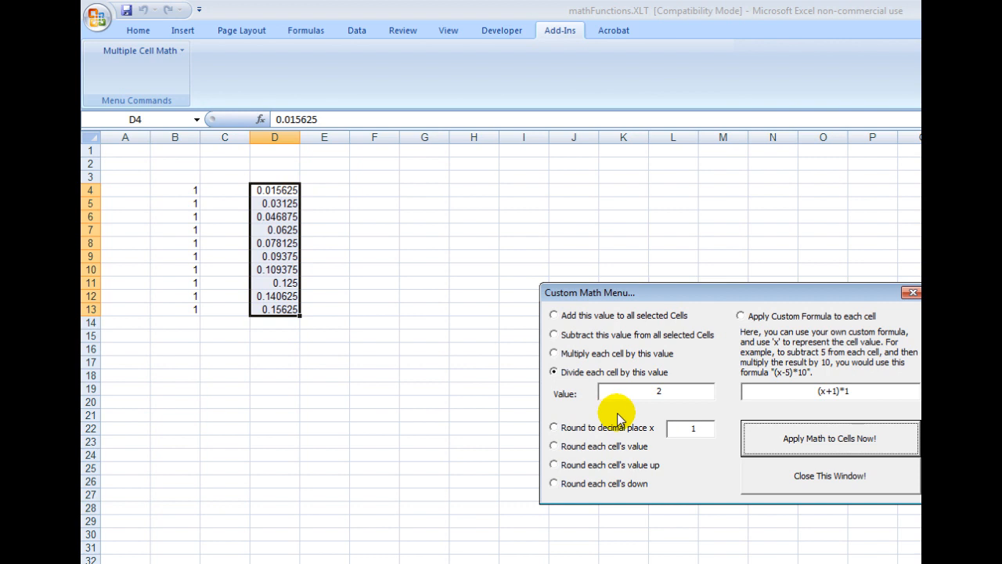
left_click(554, 425)
type("2")
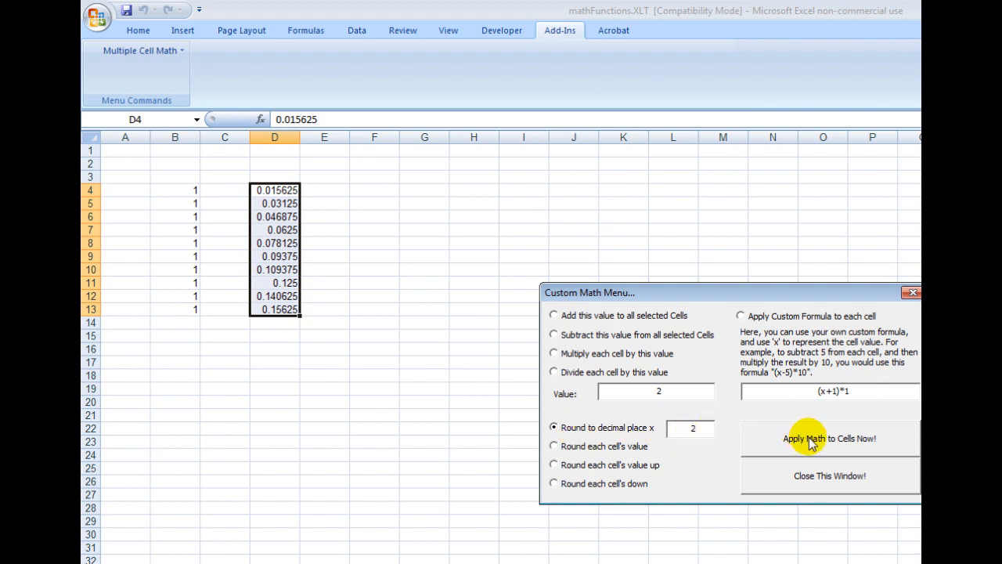
left_click(830, 438)
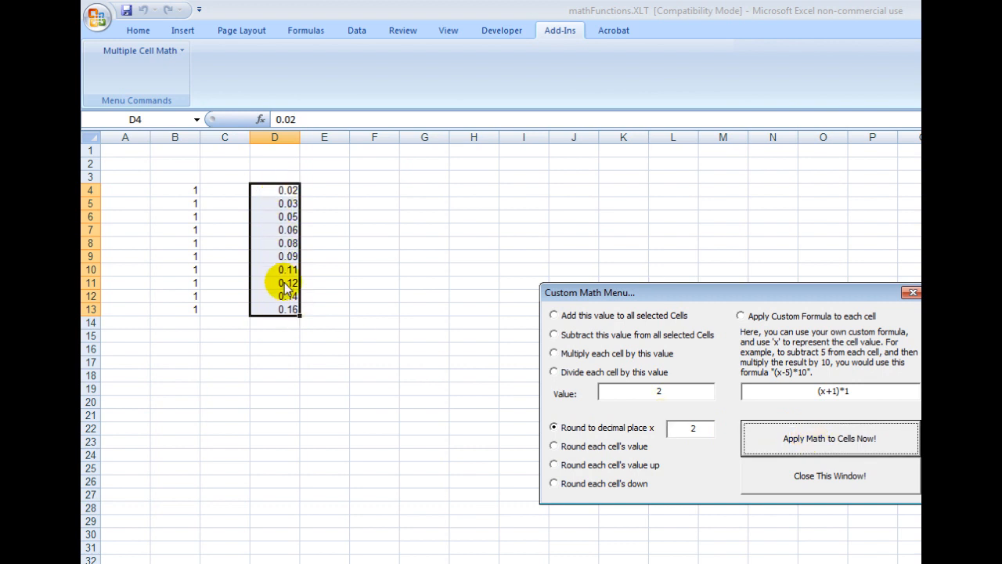
mouse_move(279, 283)
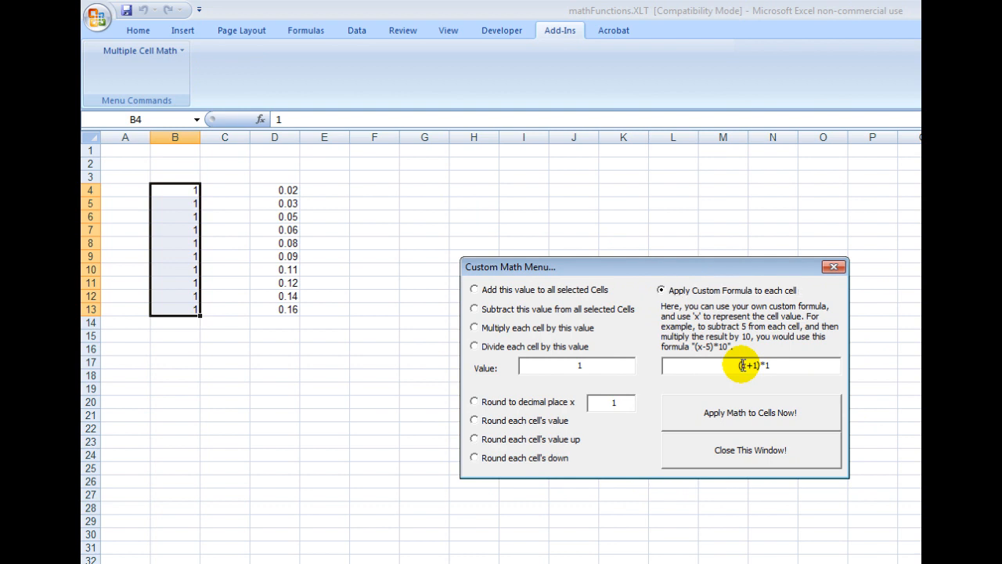
mouse_move(420, 369)
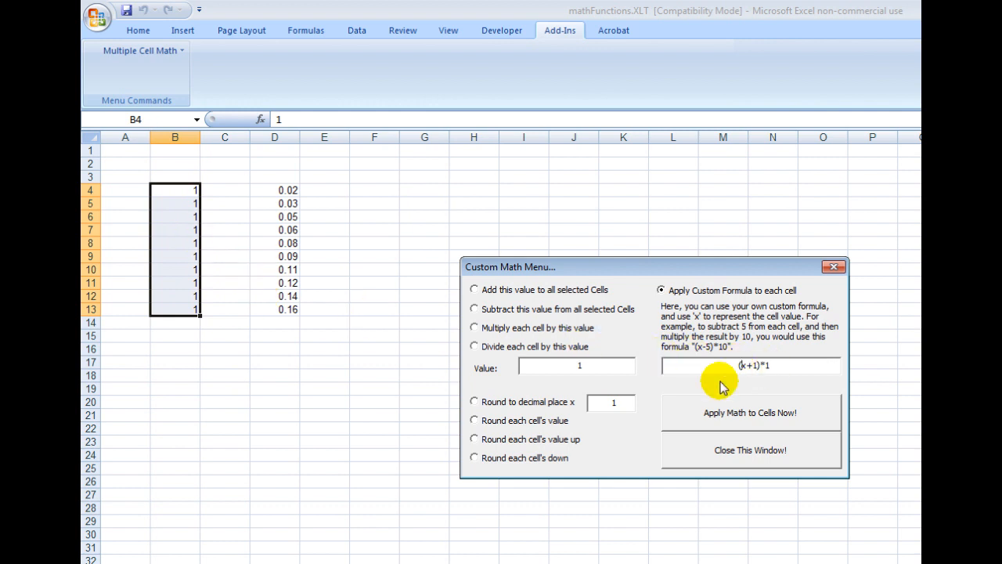
mouse_move(729, 420)
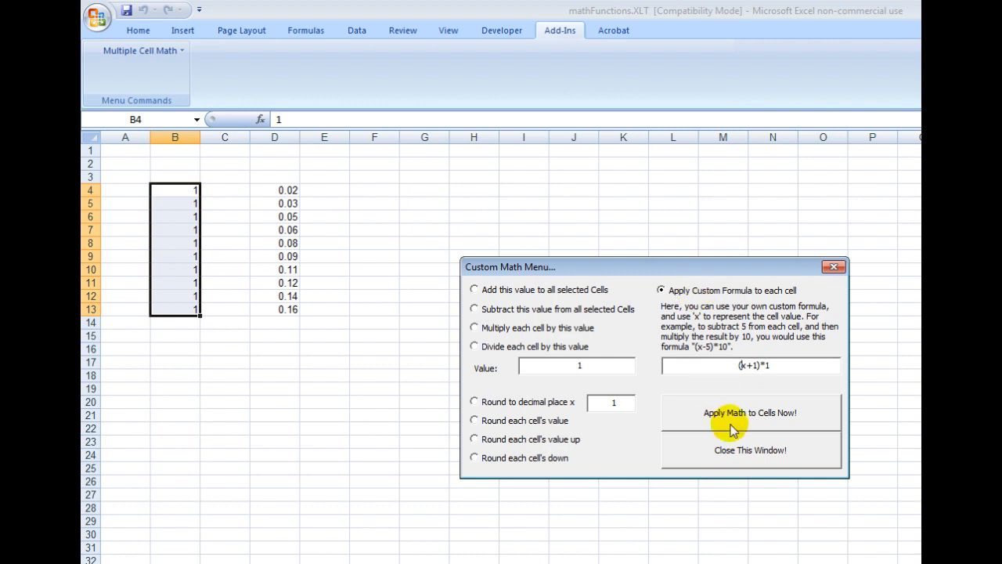
Step: Apply custom formula (x+1)*1 to B4:B13, then (x+1)*x twice so every cell reads 42
left_click(751, 414)
type("x")
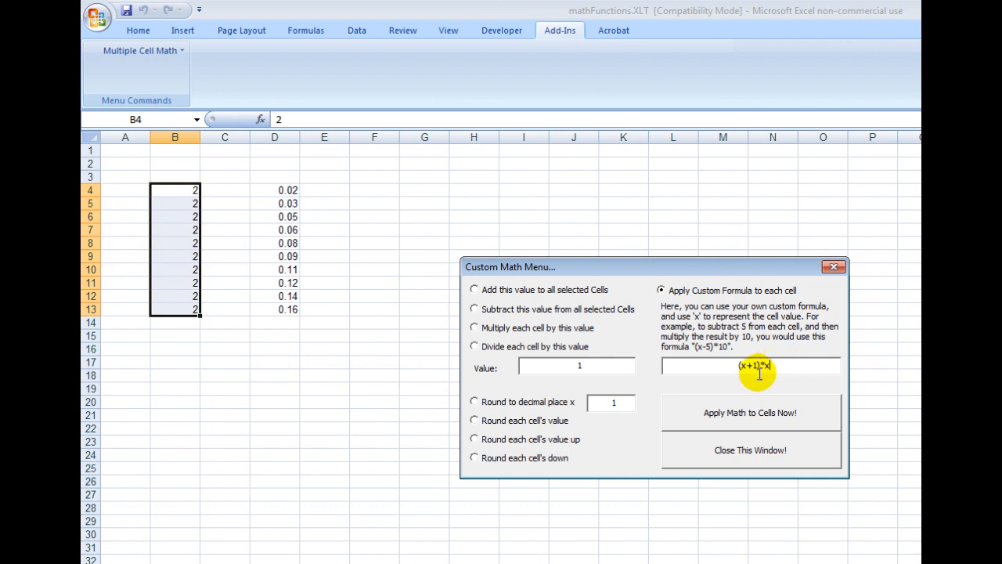
mouse_move(739, 370)
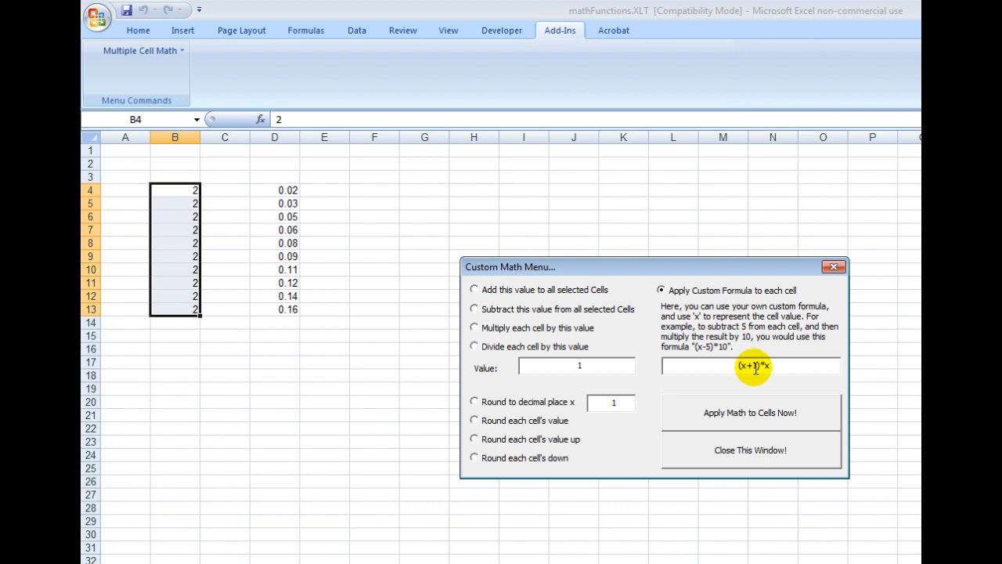
mouse_move(194, 202)
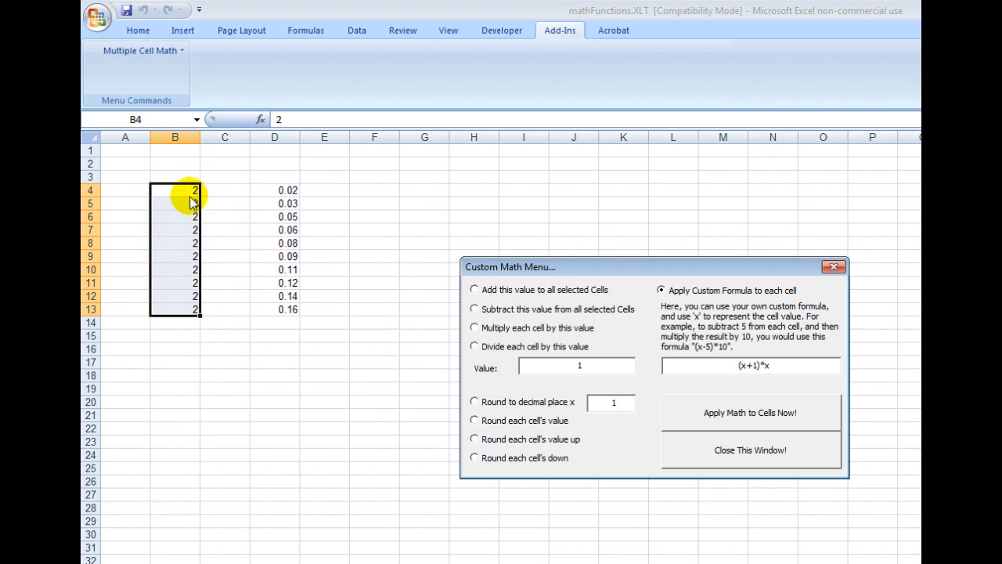
mouse_move(729, 373)
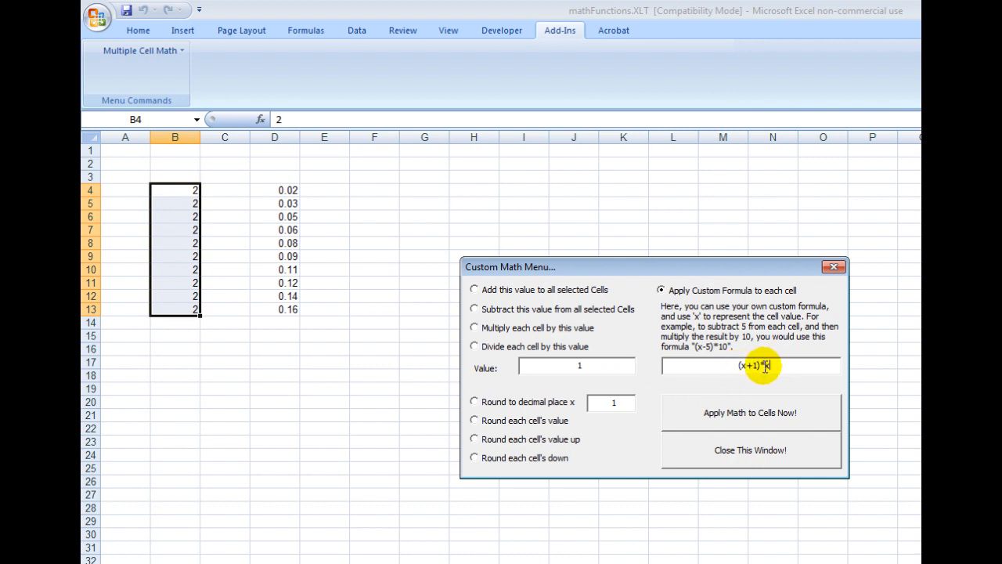
mouse_move(757, 419)
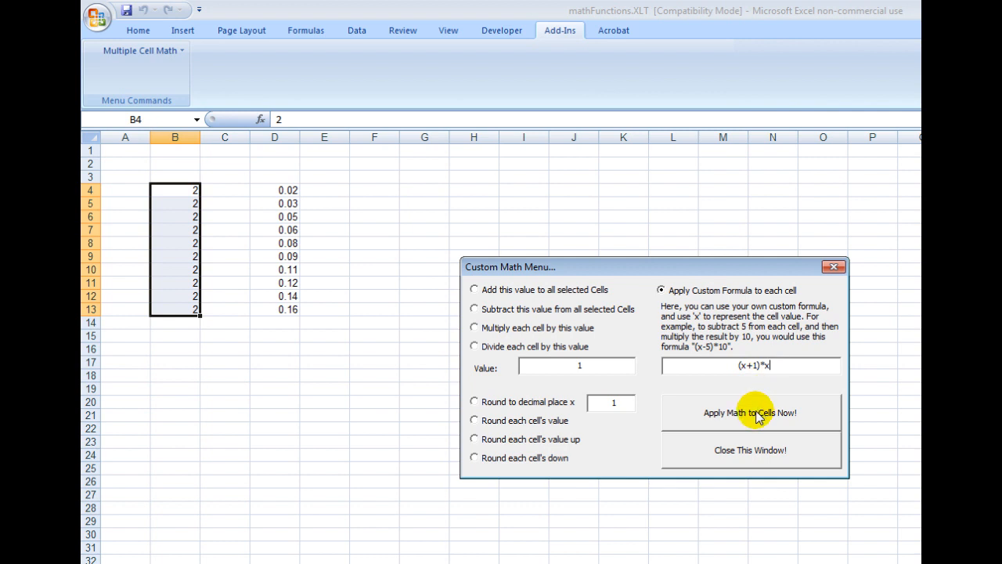
left_click(751, 414)
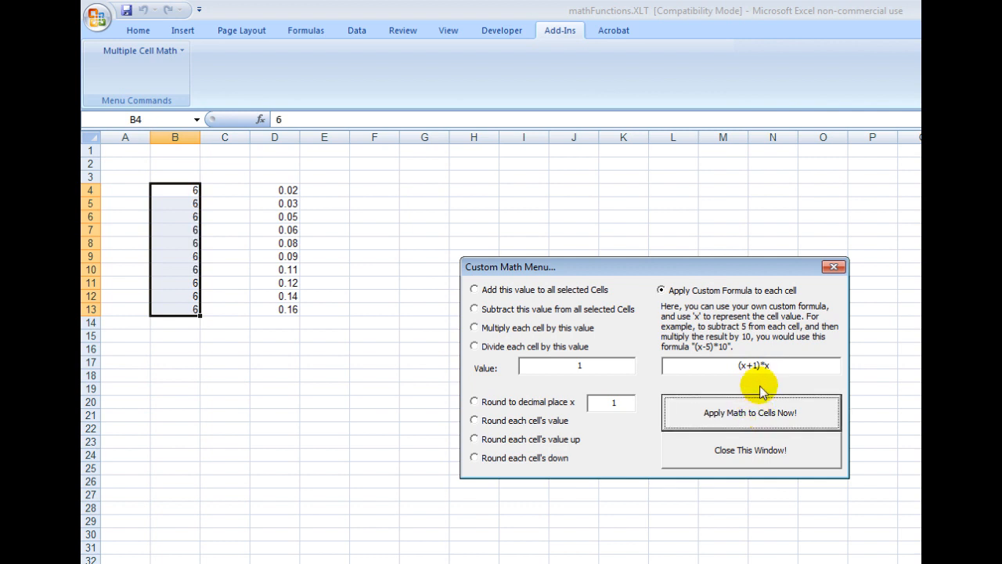
mouse_move(698, 366)
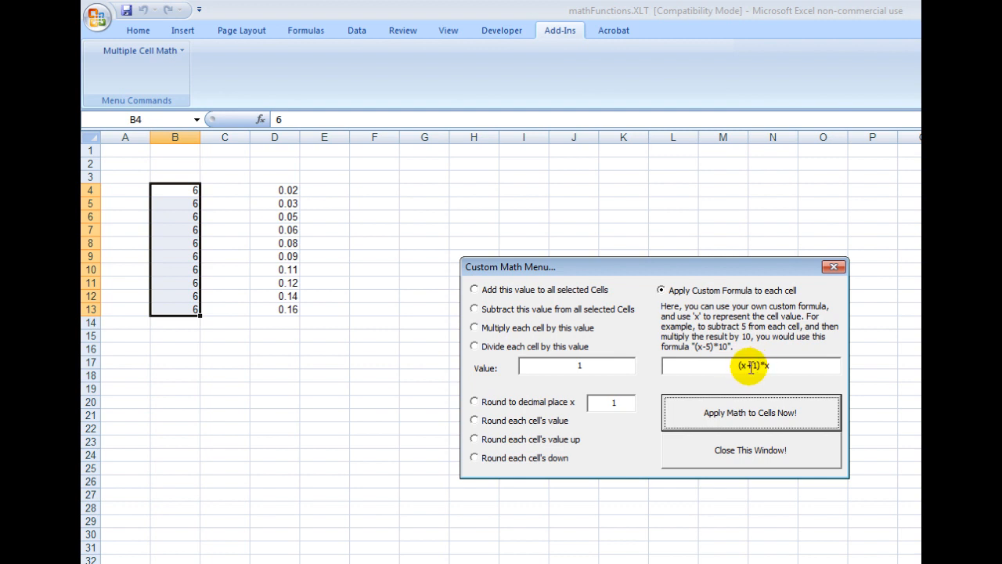
mouse_move(717, 376)
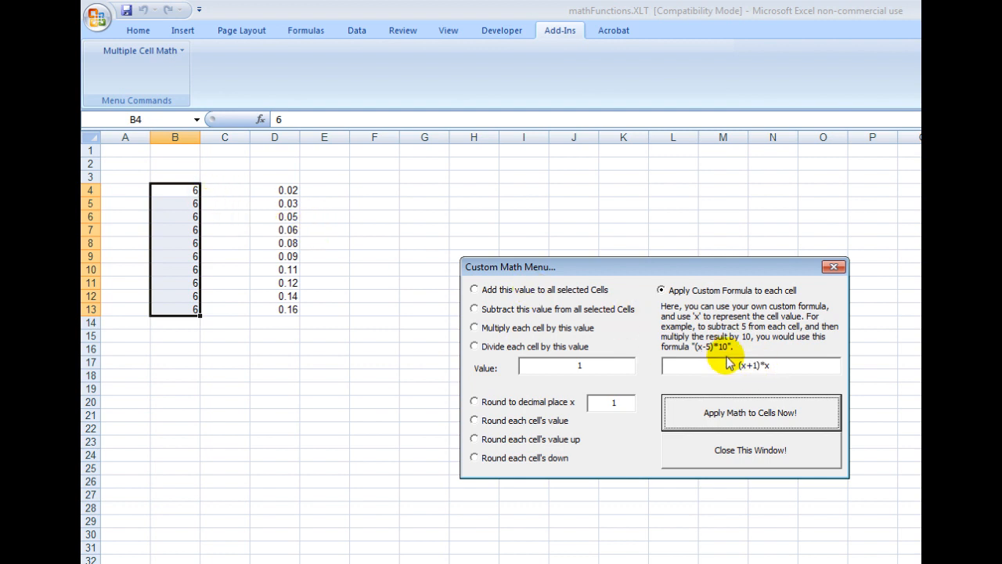
left_click(752, 413)
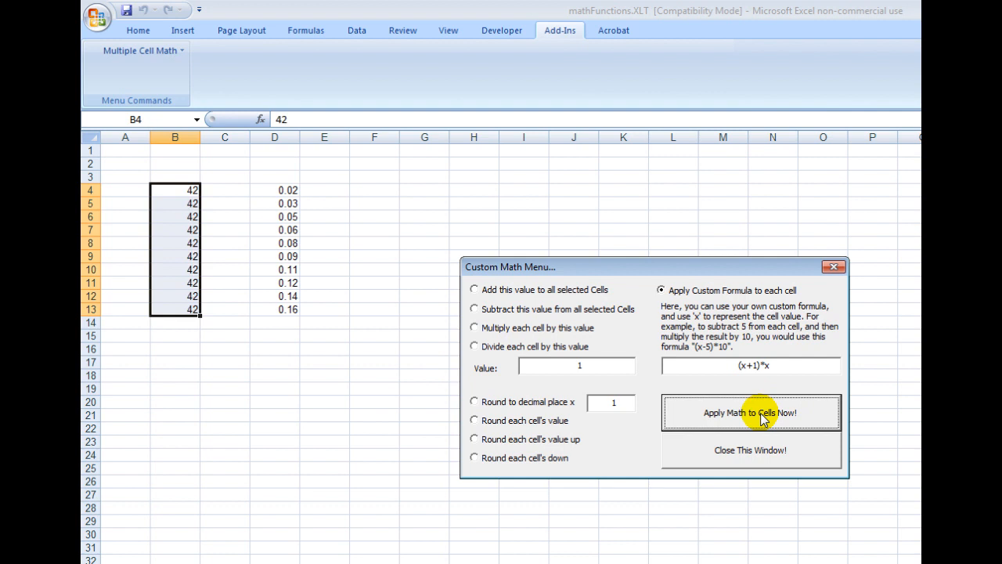